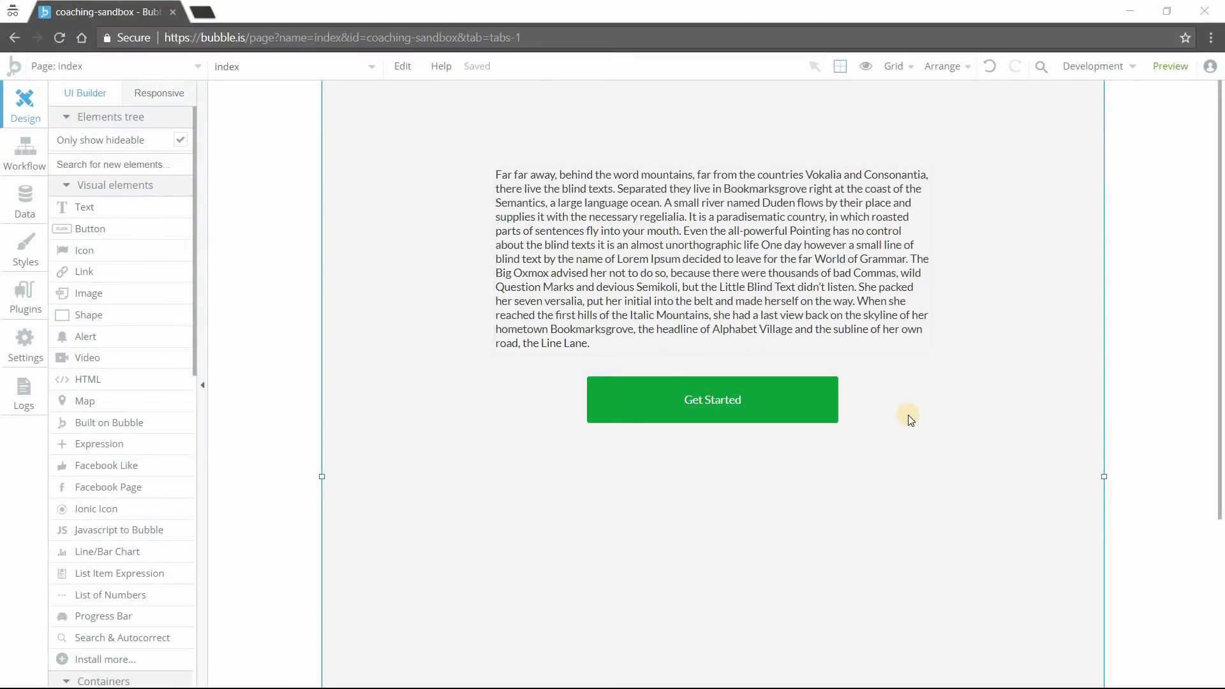
Switch to the responsive layout view and select the paragraph to inspect its settings
click(883, 287)
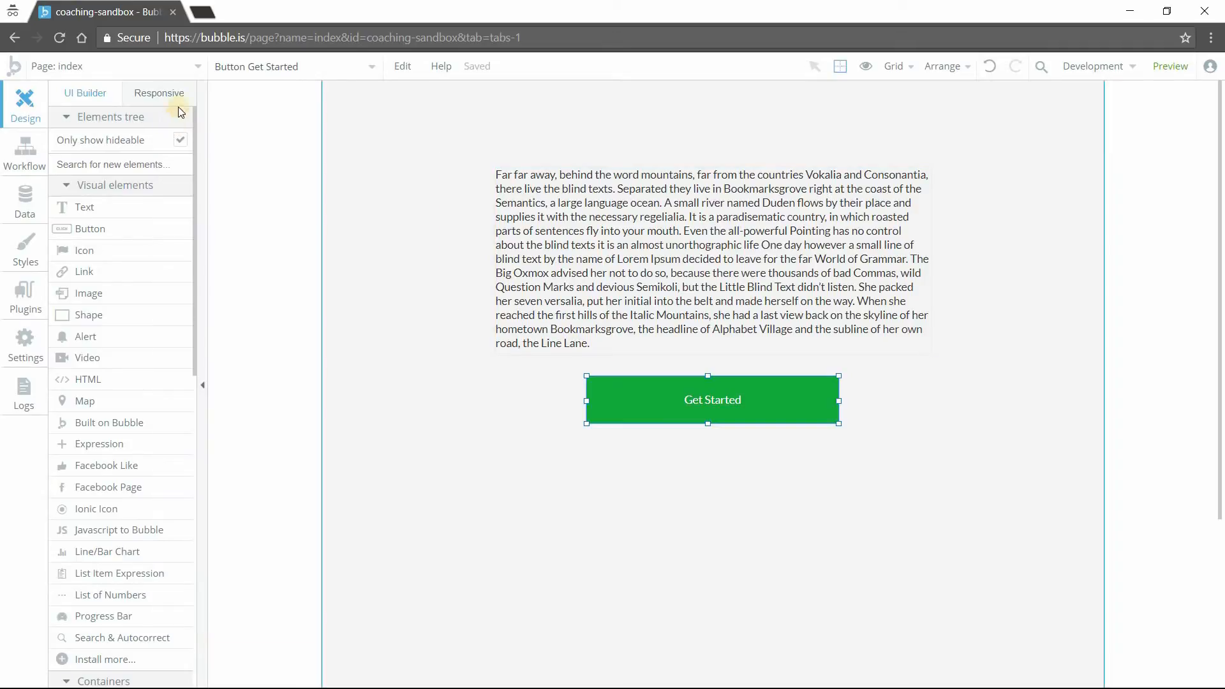
click(159, 92)
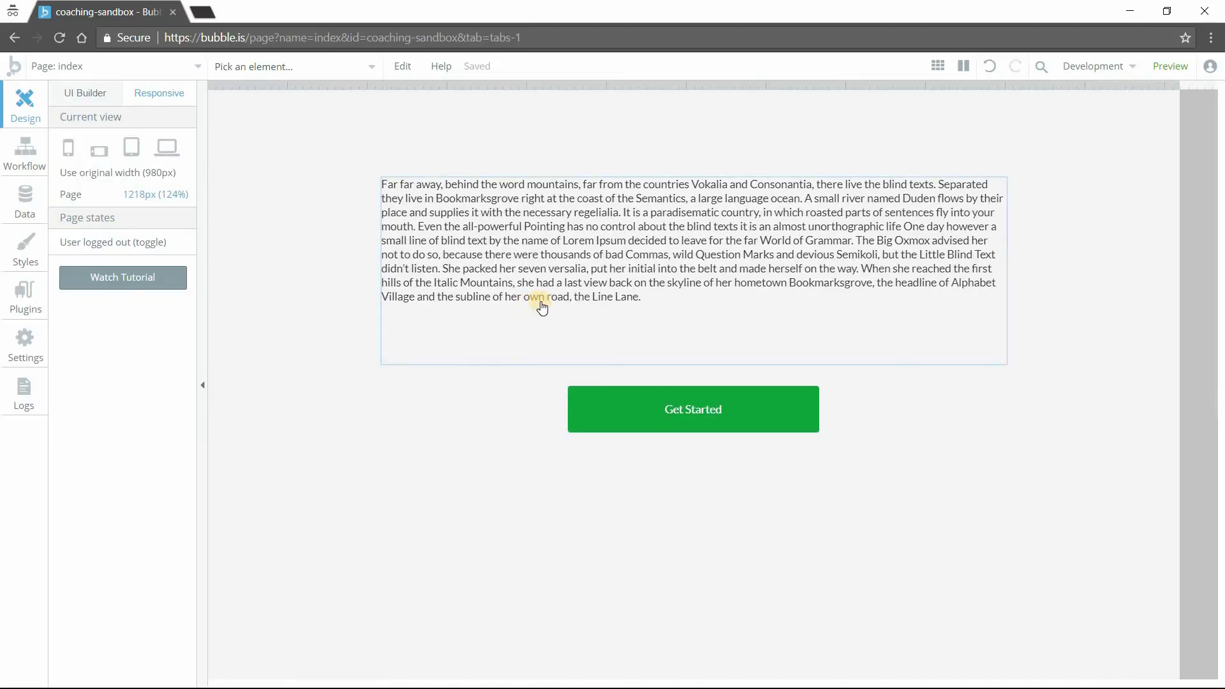
mouse_move(570, 312)
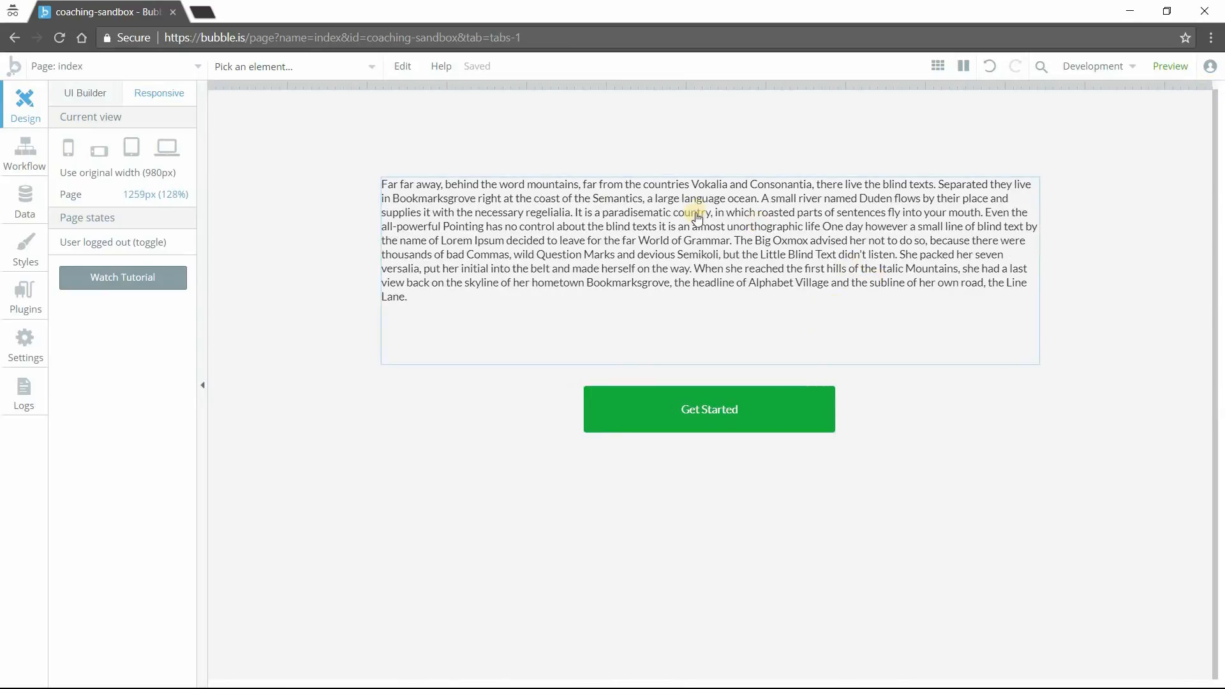
mouse_move(902, 227)
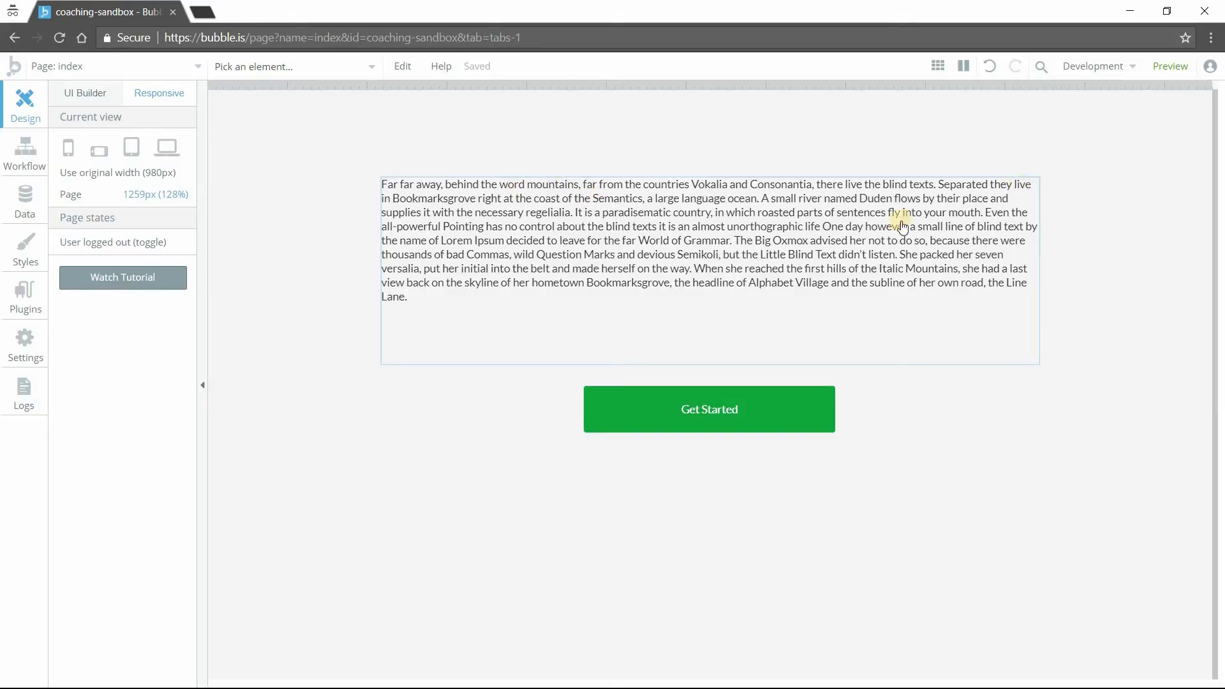
mouse_move(552, 312)
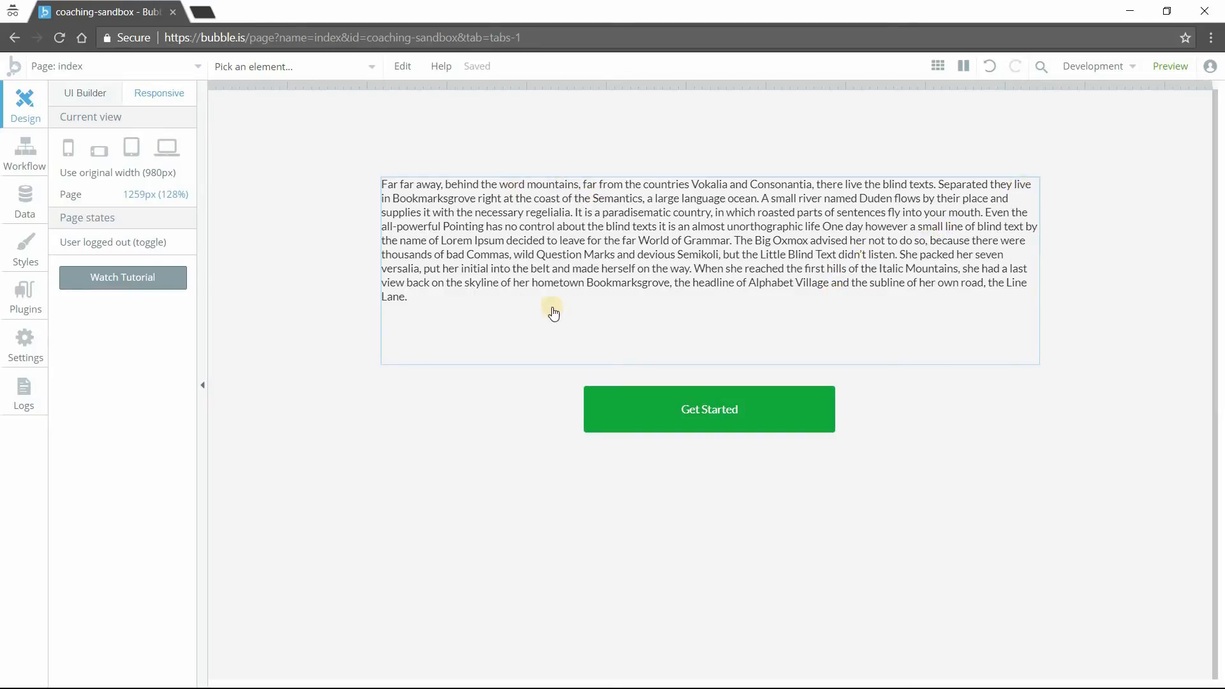
mouse_move(493, 339)
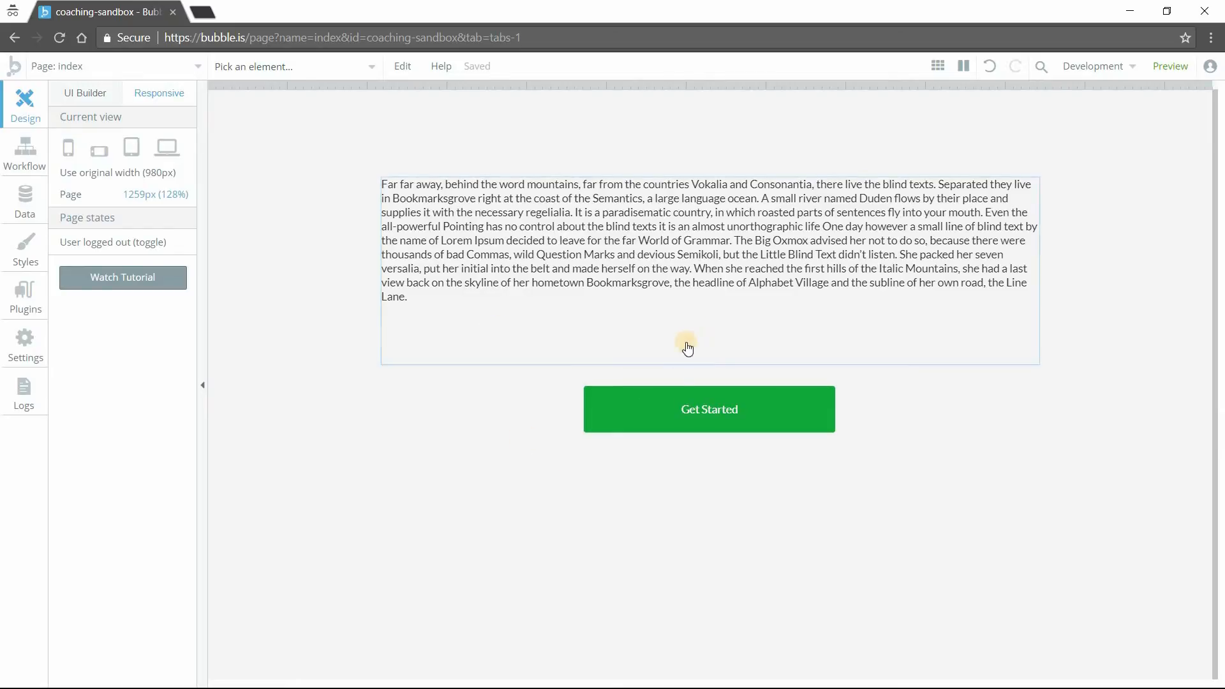
mouse_move(563, 315)
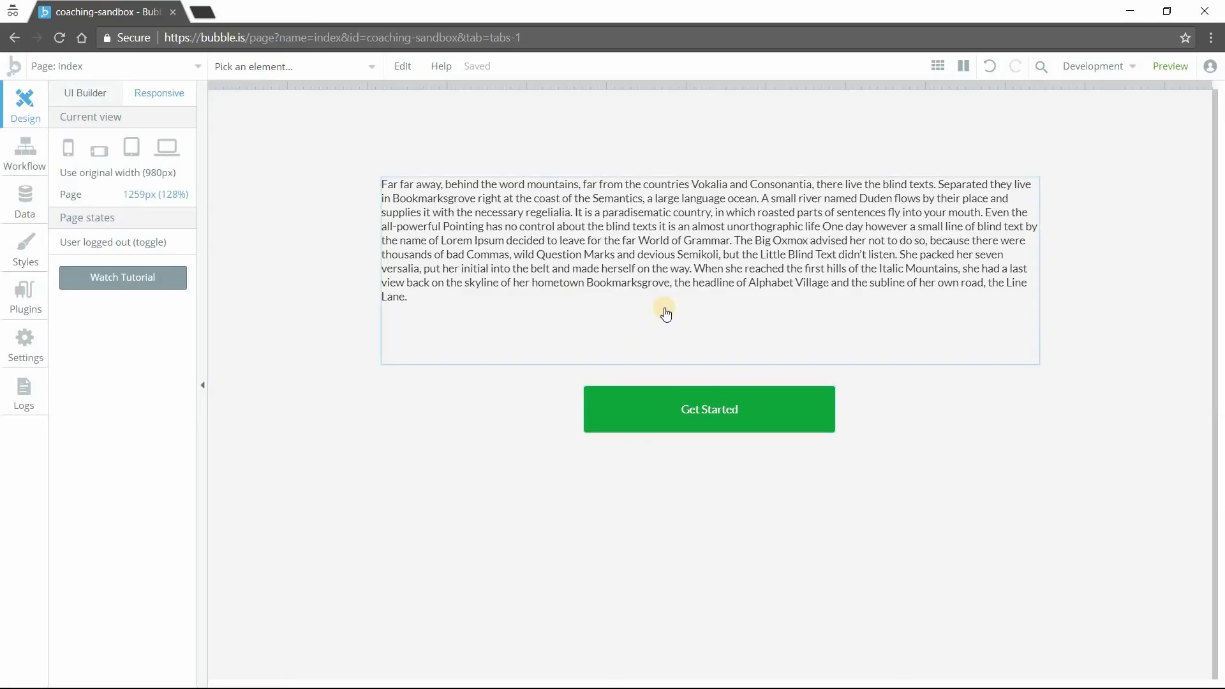
click(665, 311)
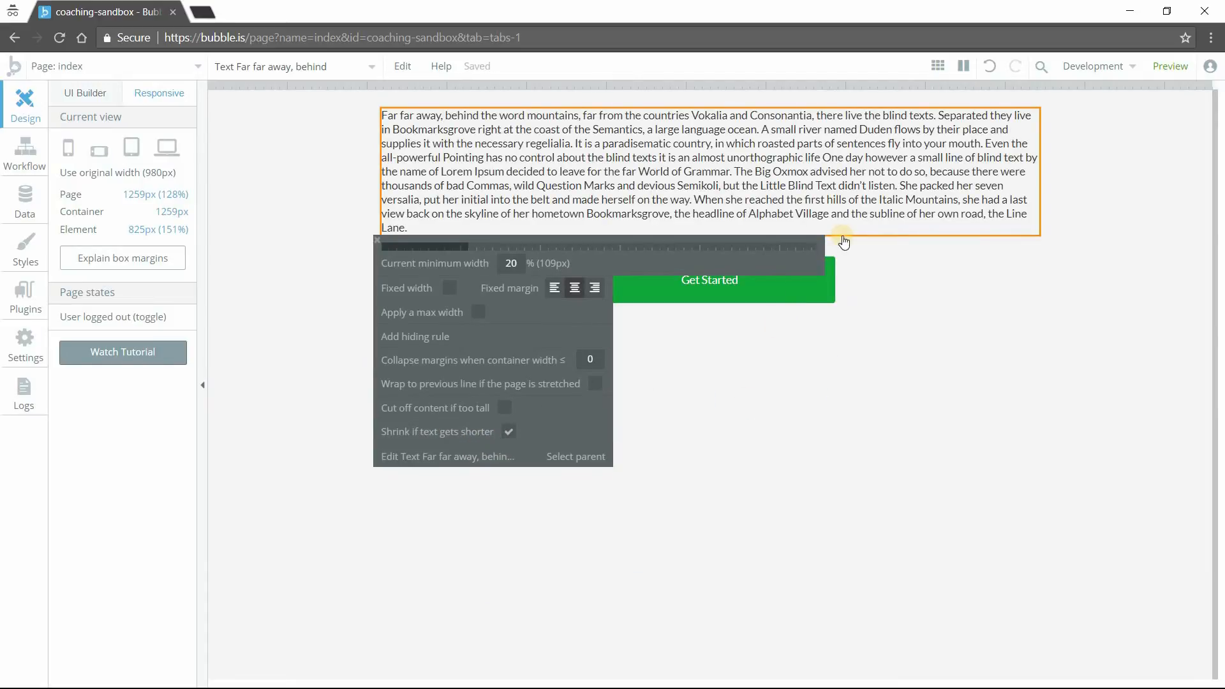
mouse_move(878, 239)
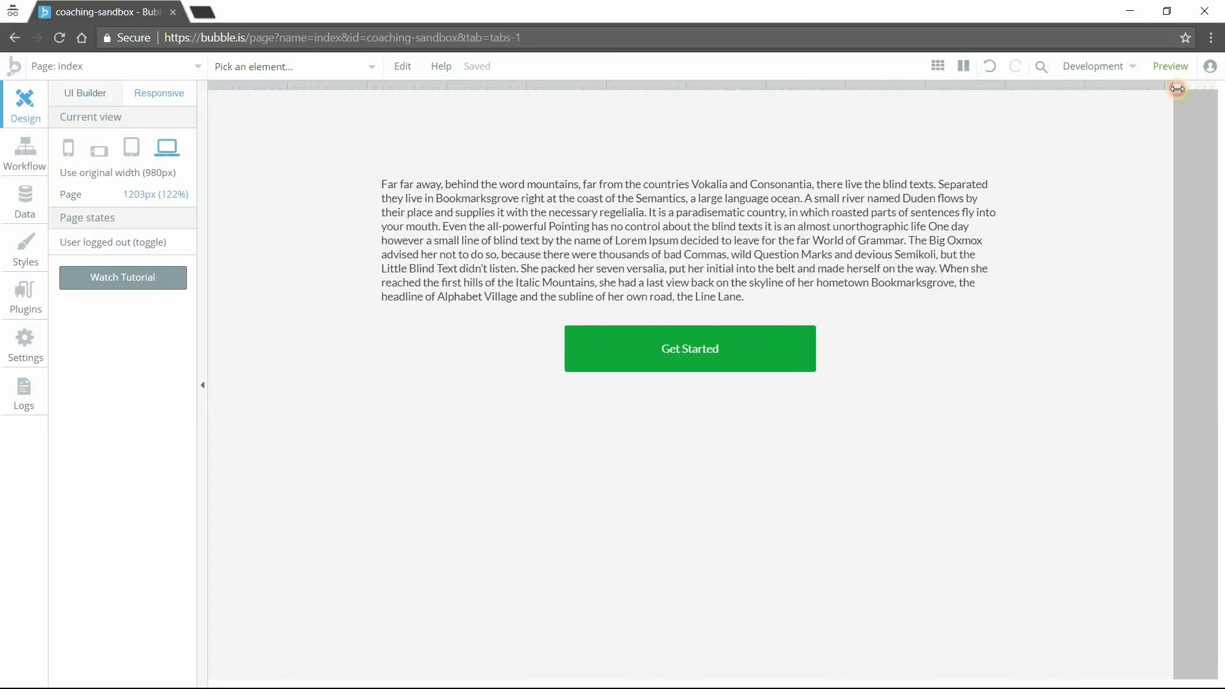
Narrow the page to about 831px to test the layout, then return to the UI Builder
drag(1178, 88, 838, 88)
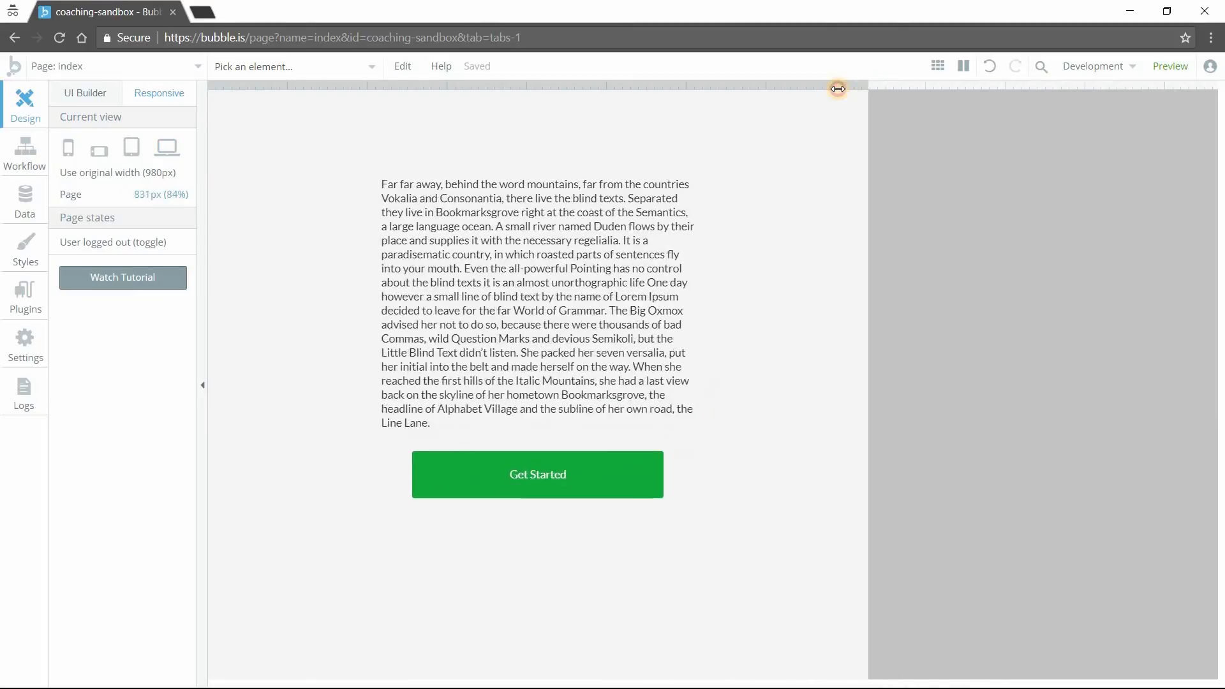
click(537, 304)
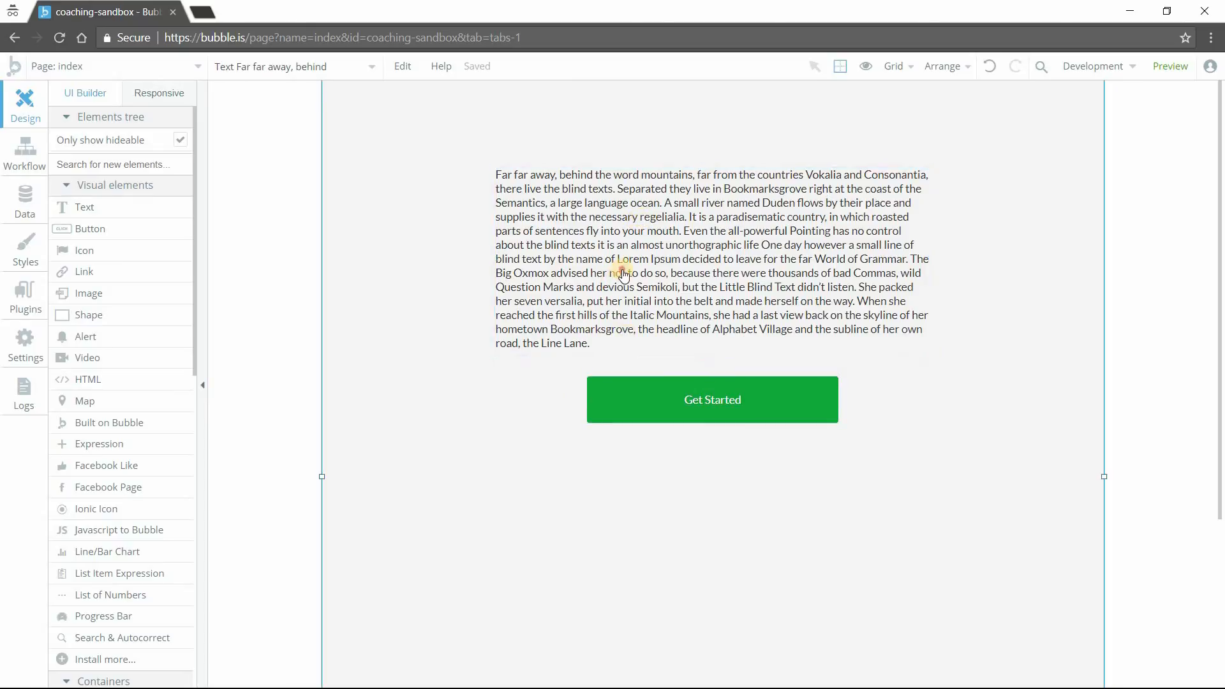
View the paragraph's properties with 'Shrink the element height if the text gets shorter' enabled
double_click(624, 273)
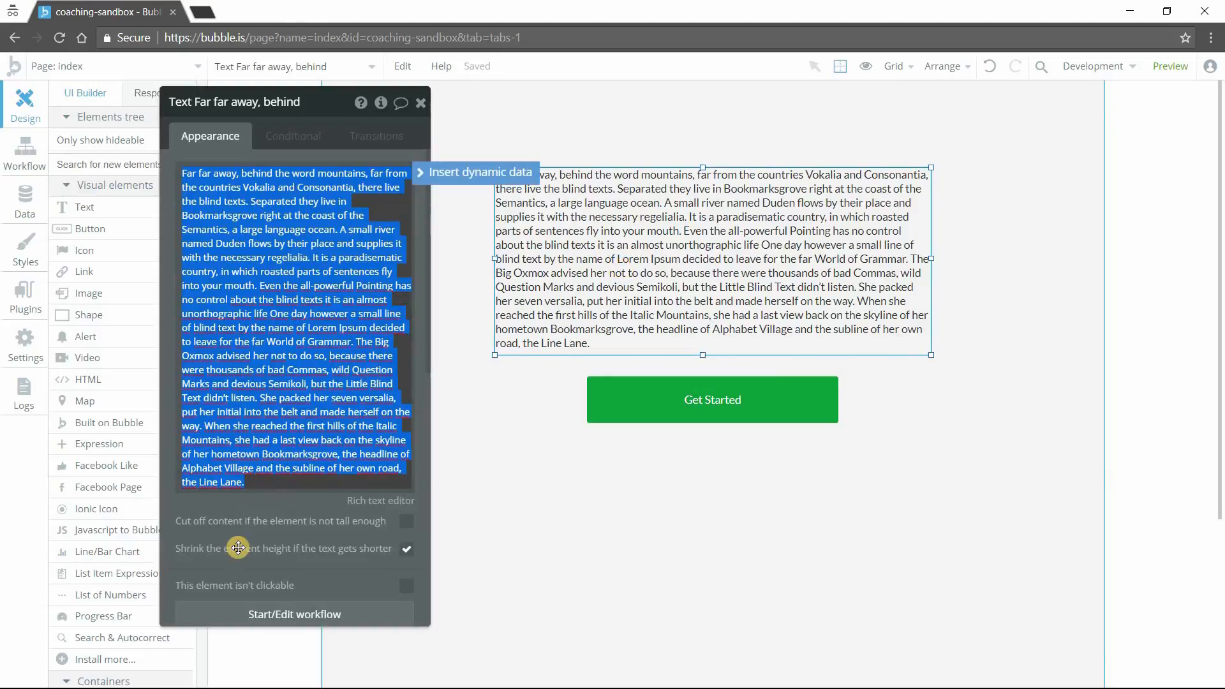